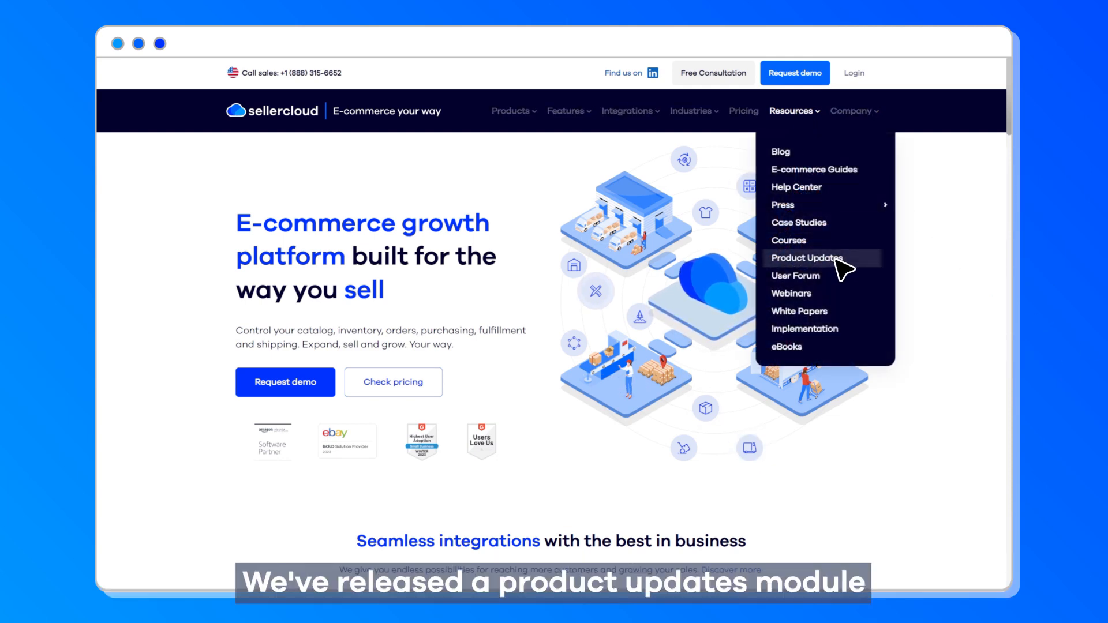
- Go to Product Updates and filter the list to the Skublox category
left_click(807, 257)
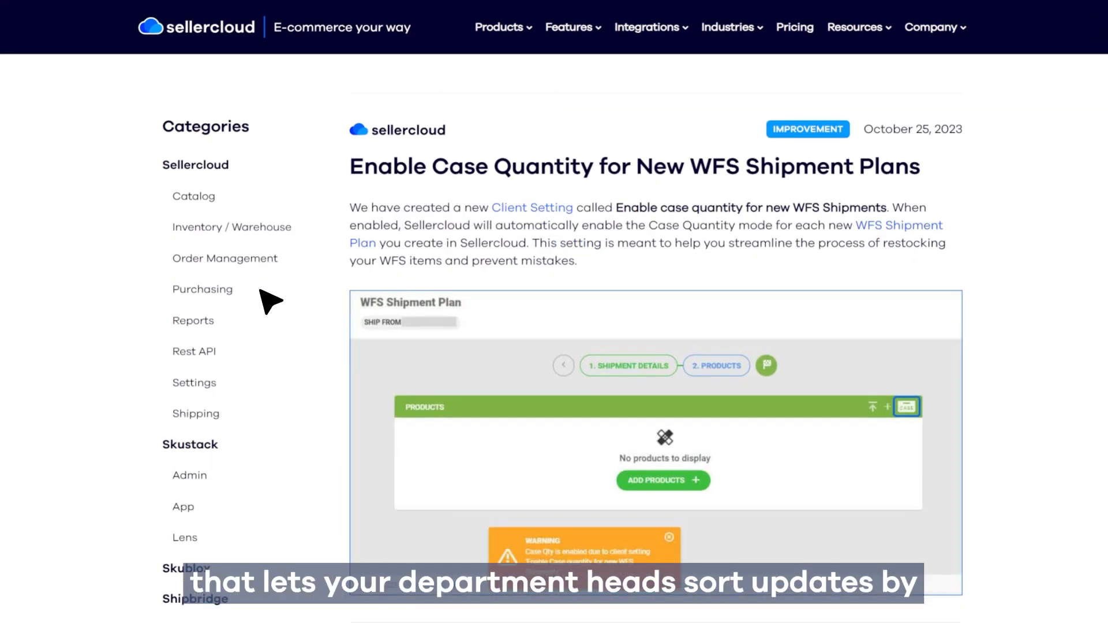
scroll("down", 3)
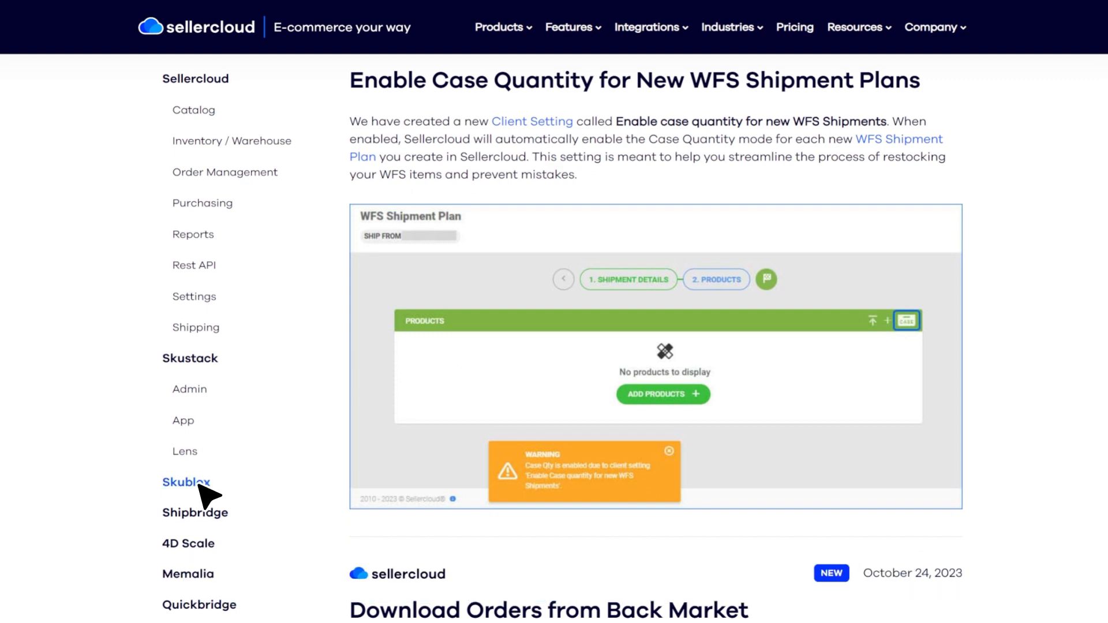
left_click(185, 482)
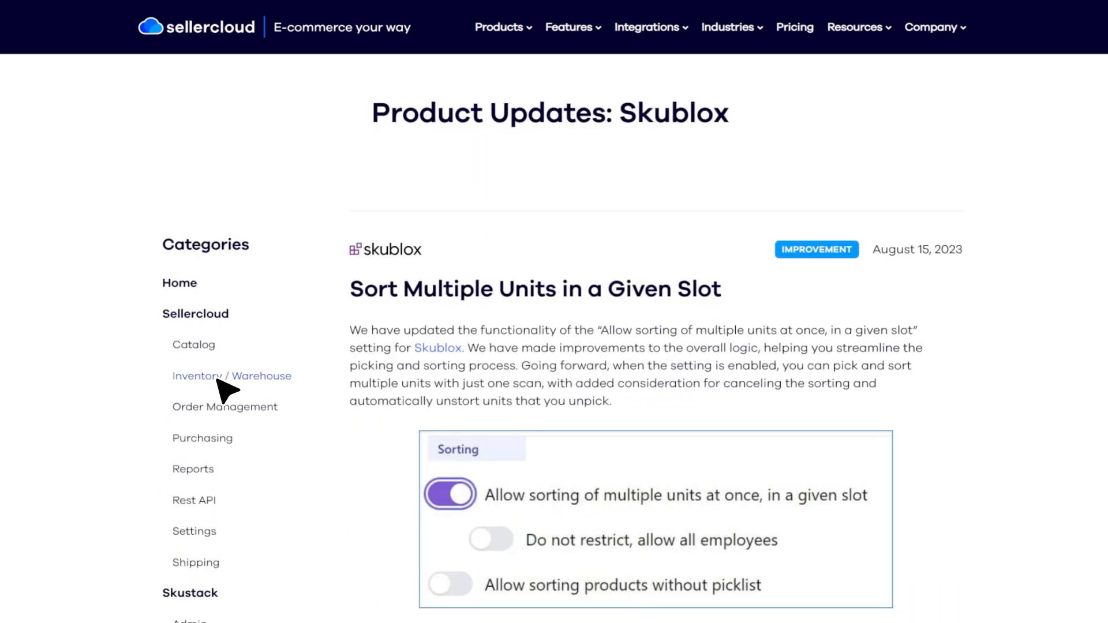
- Scroll the Skublox updates down to the BigCommerce Locations entry and its help article link
scroll("down", 3)
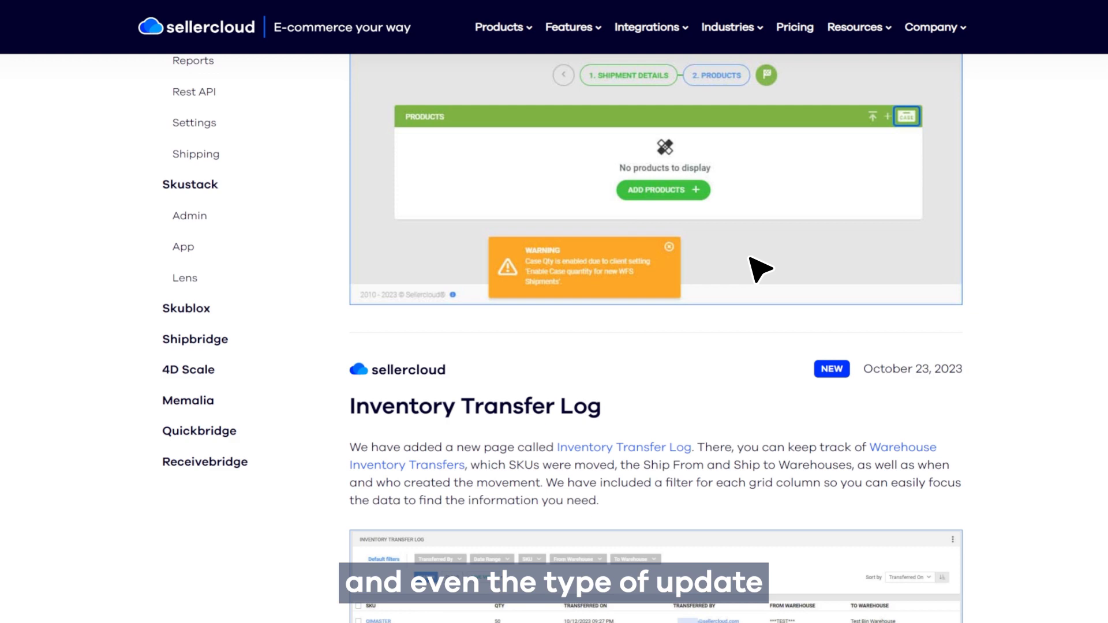
mouse_move(841, 388)
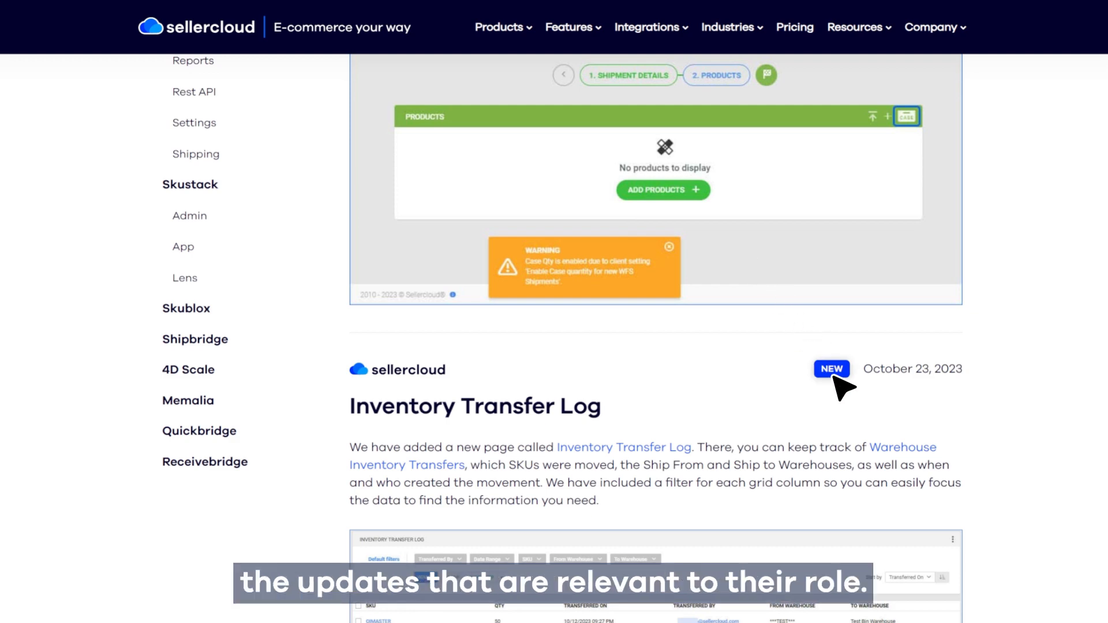
scroll("down", 3)
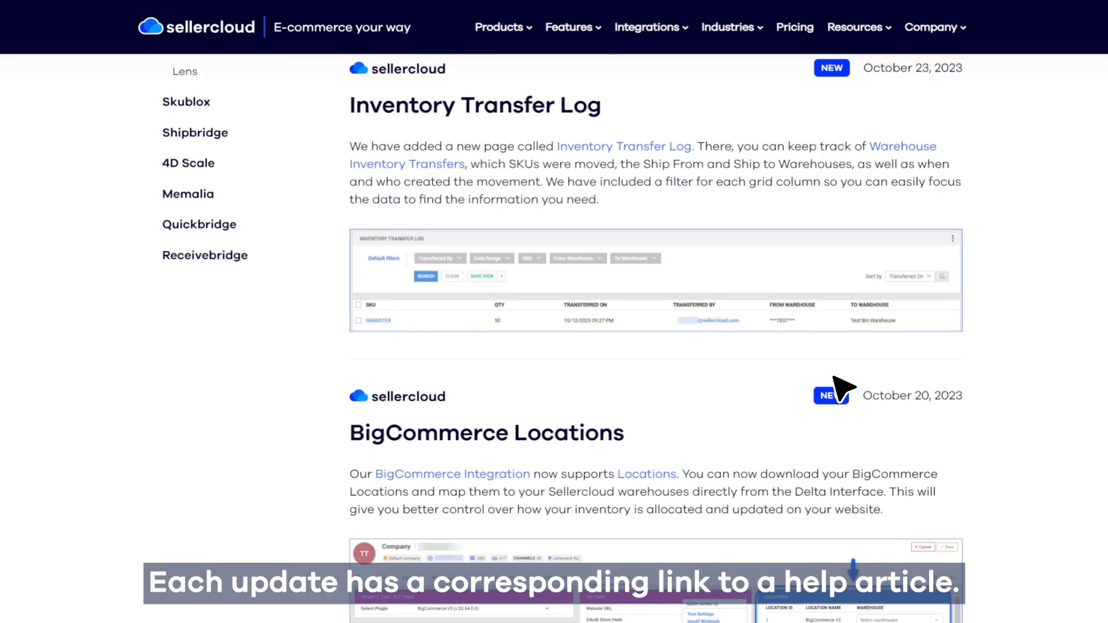
scroll("down", 3)
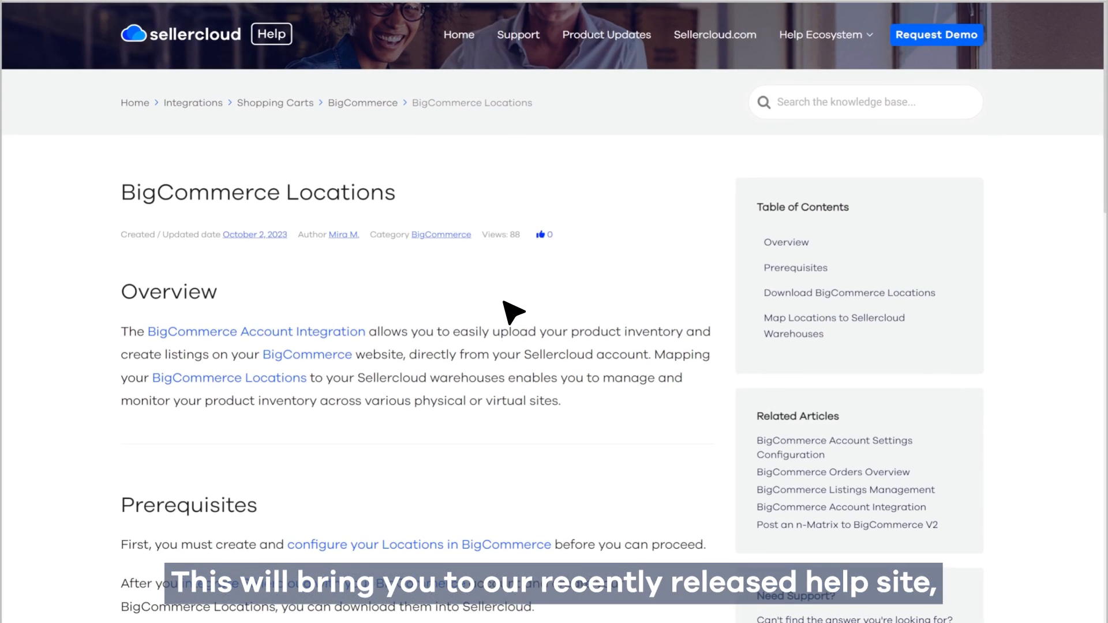
mouse_move(262, 103)
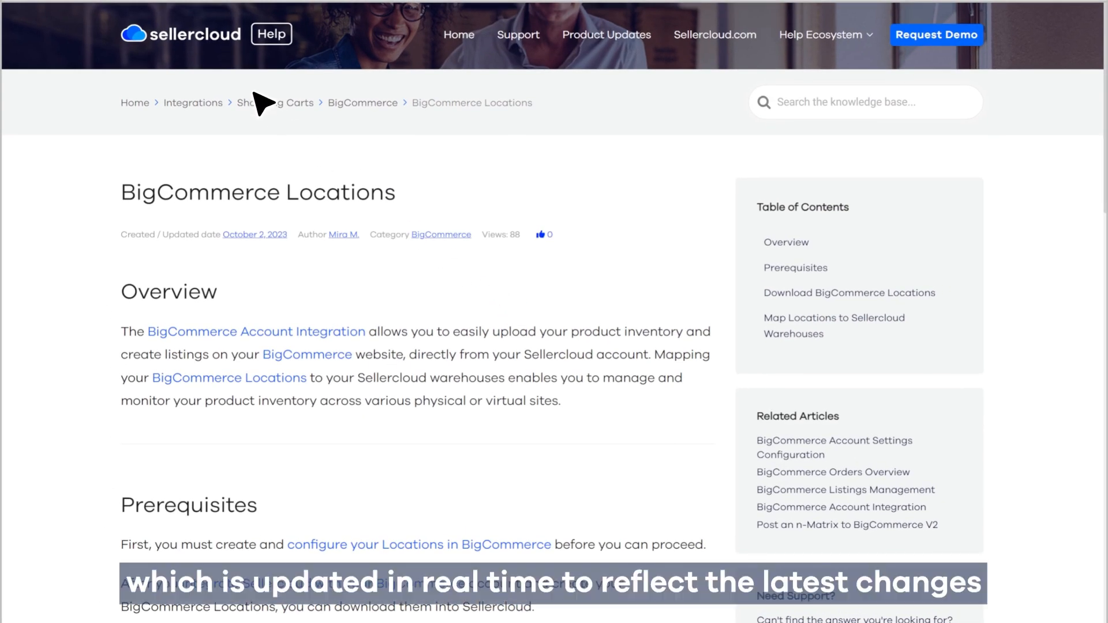
- Return to the Sellercloud Help homepage and reach the Help Categories list
left_click(180, 33)
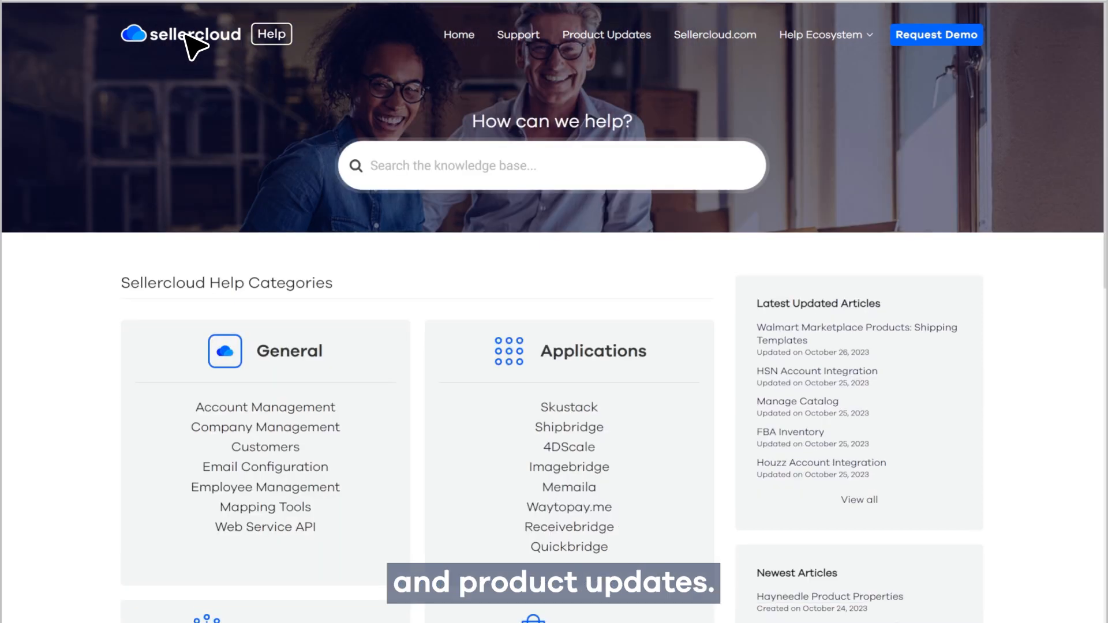
left_click(552, 165)
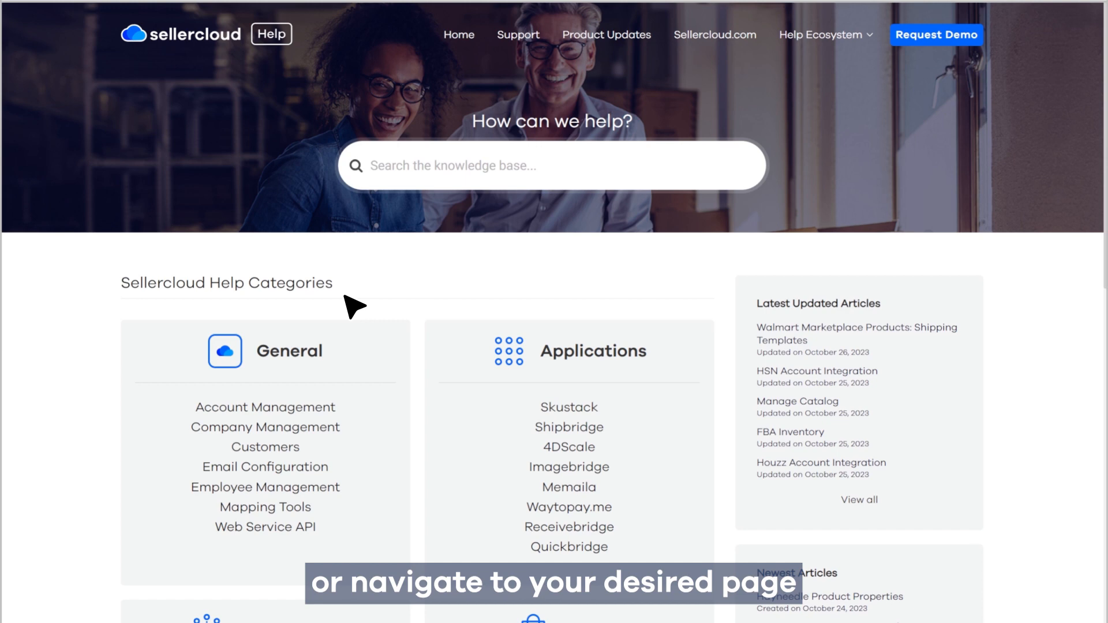
scroll("down", 3)
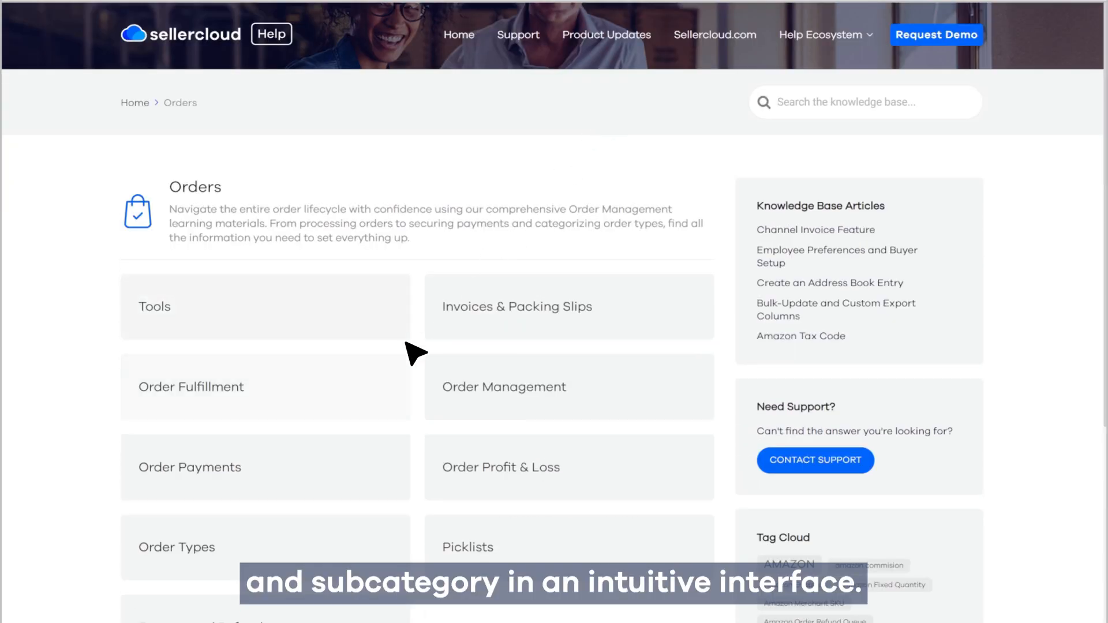
- Browse the Orders category into Order Fulfillment and First-Party Logistics
left_click(190, 387)
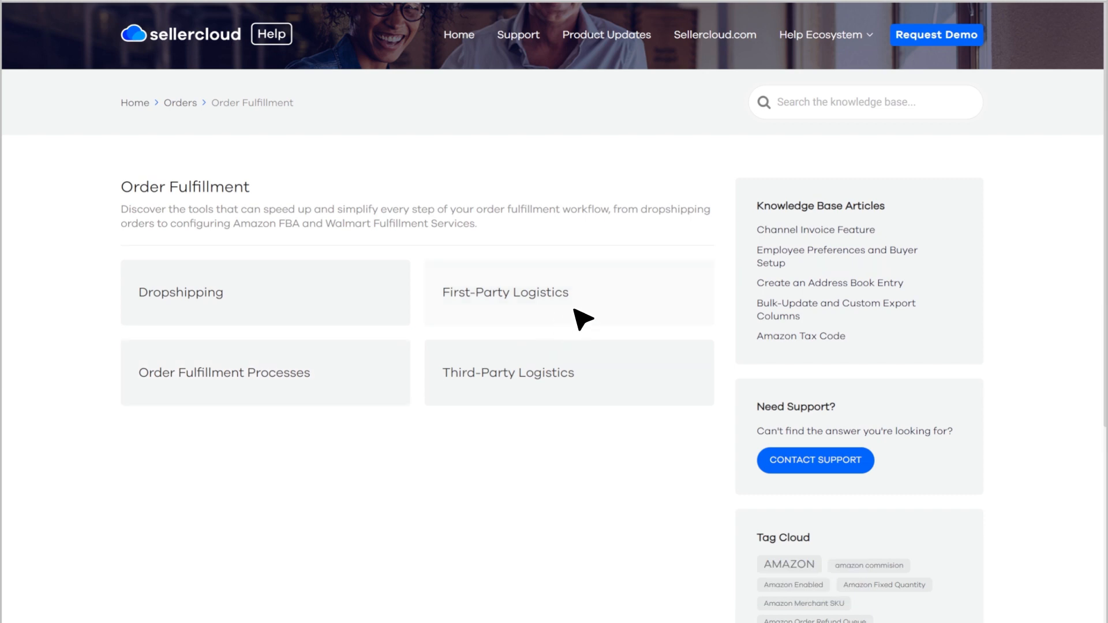
left_click(505, 292)
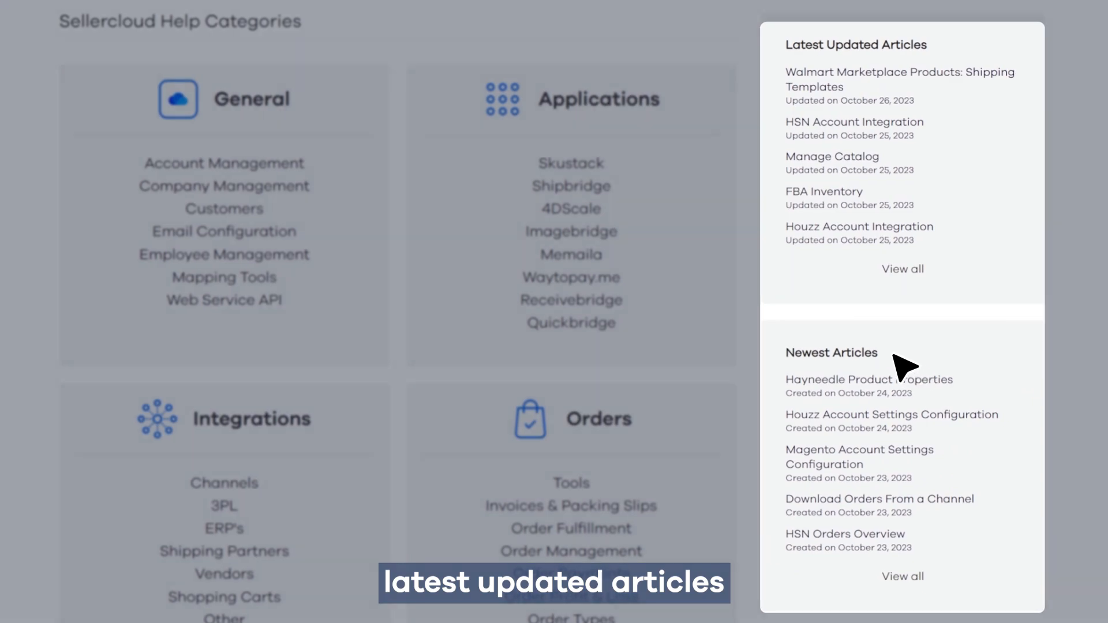
- Scroll the help homepage through the Most Popular and Most Helpful article lists and back
scroll("down", 3)
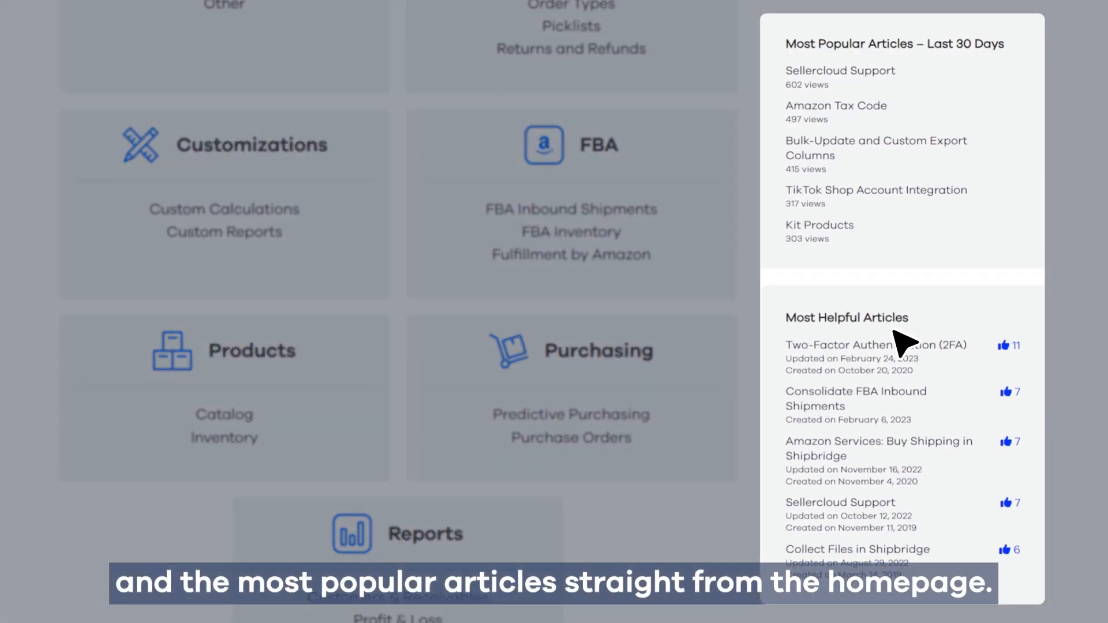
scroll("up", 3)
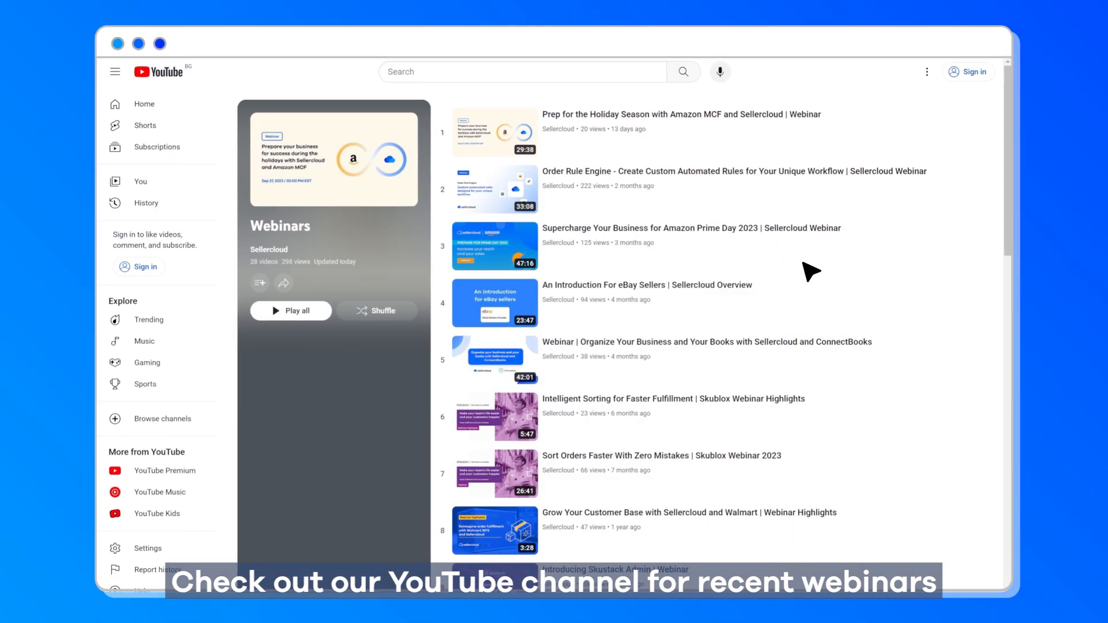
- Scroll the Webinars playlist down to older entries like the 2021 User Conference webinars
scroll("down", 3)
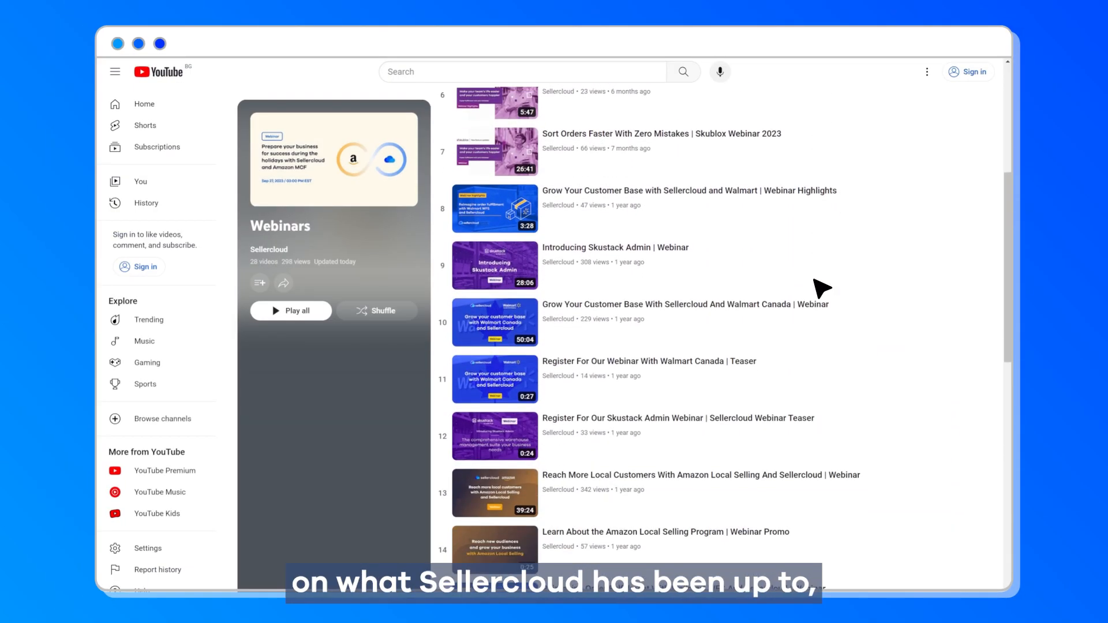
scroll("down", 3)
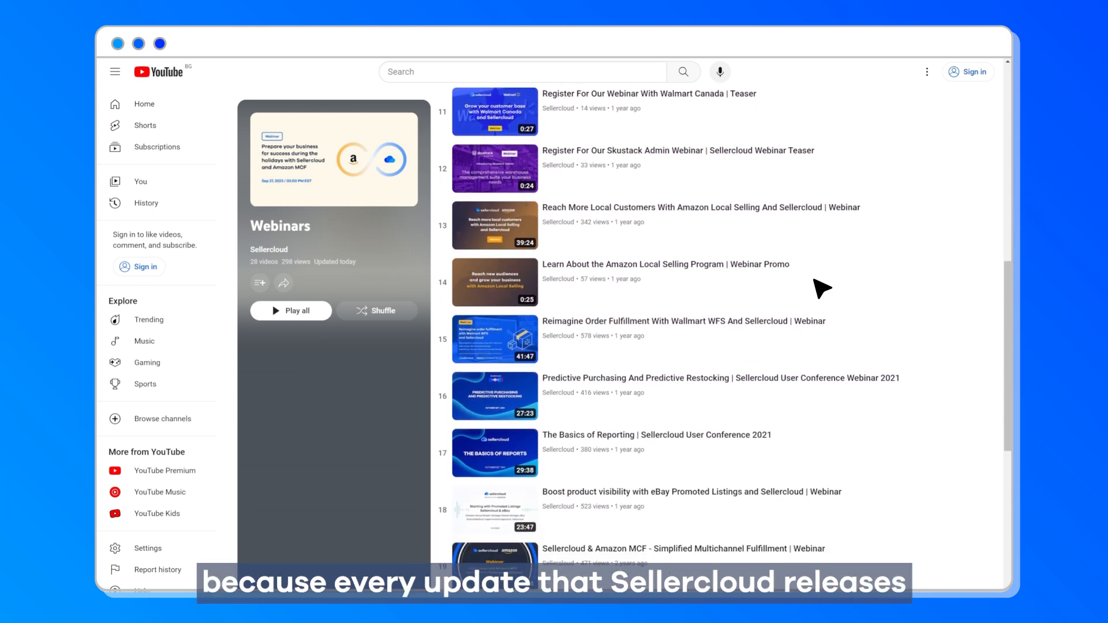